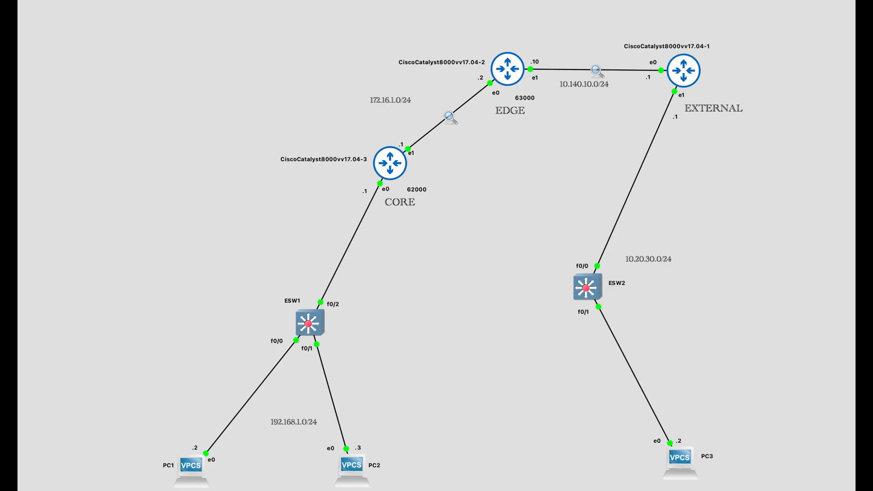
Bring up PC1's node actions in the NAT-with-VRF topology
right_click(191, 462)
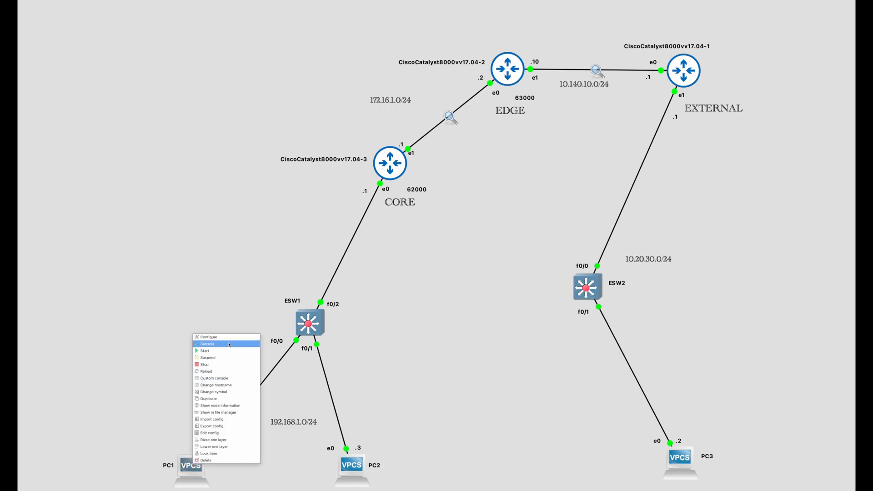
Show PC1's IP settings in its console: 192.168.1.2/24, gateway 192.168.1.1
left_click(207, 344)
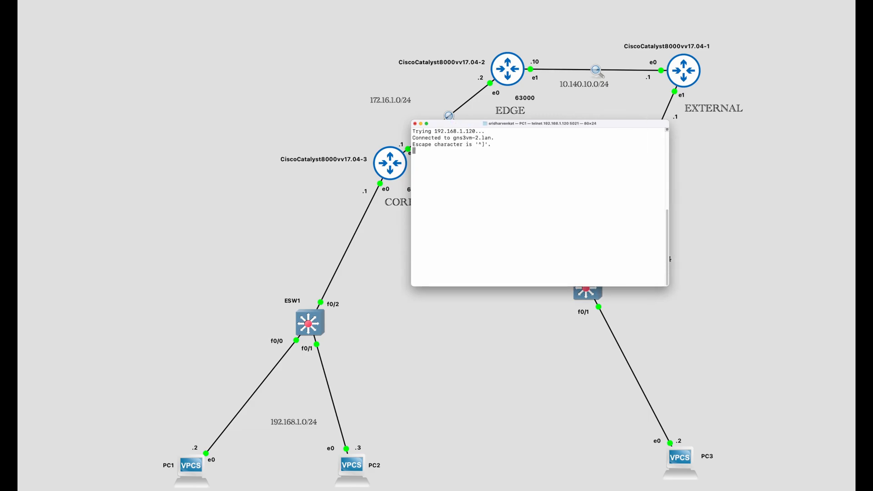
type("show ip")
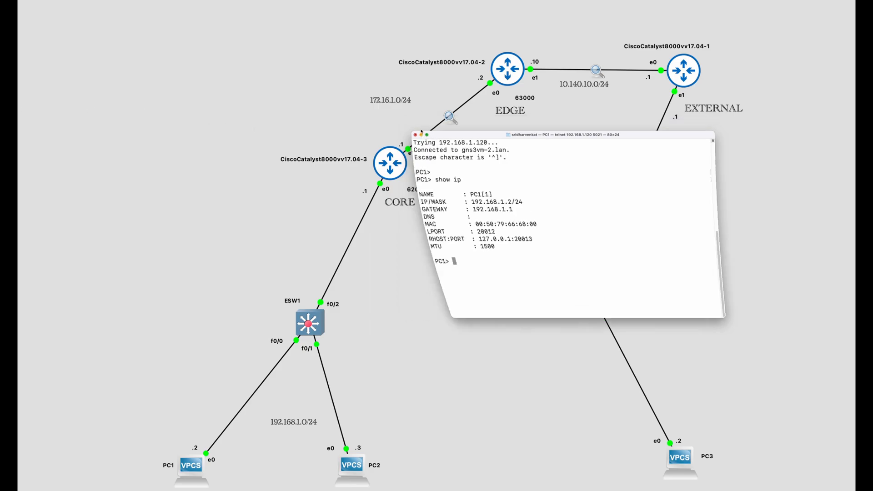
Run 'show ip int brief' on ESW1 confirming FastEthernet0/0–0/2 up, then close its console
right_click(310, 320)
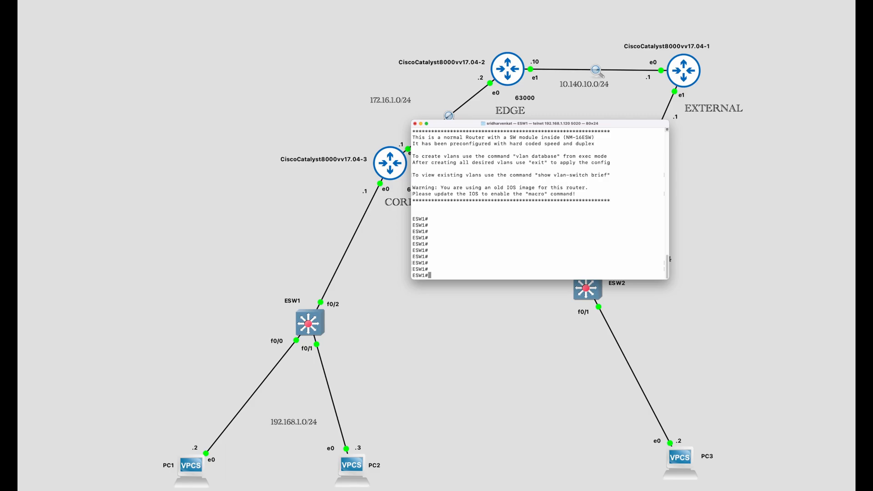
type("show ip int brief")
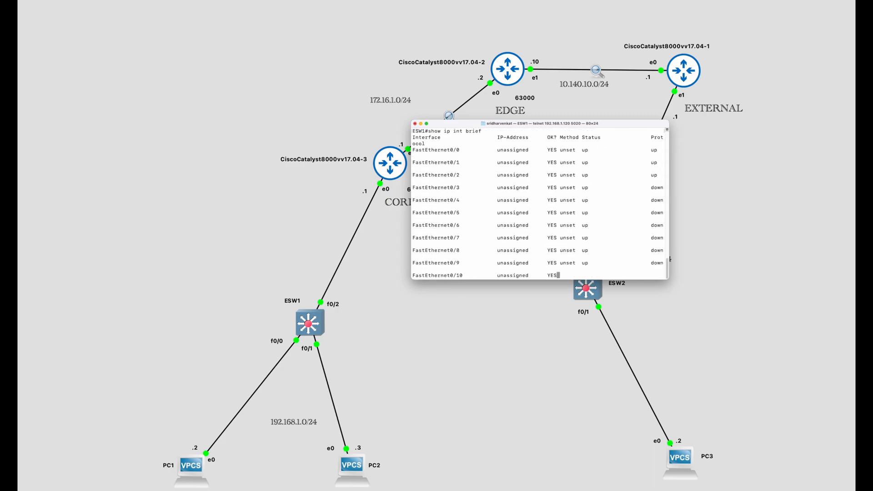
key("space")
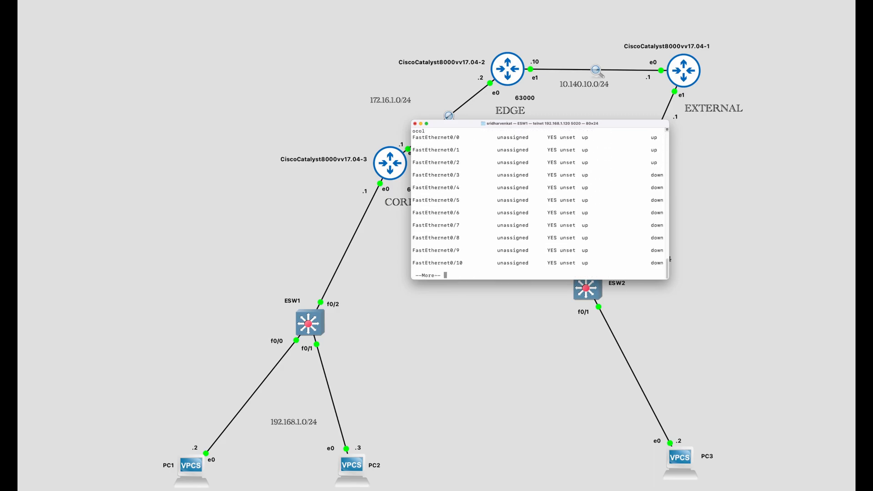
key("space")
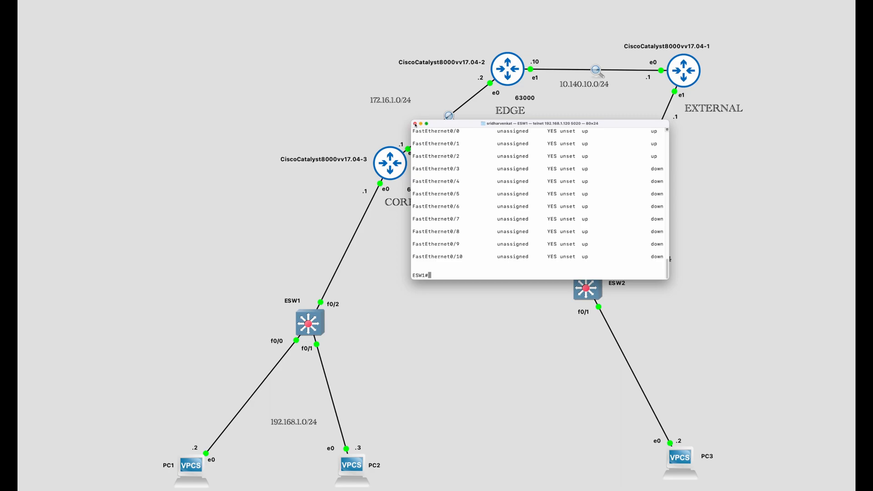
left_click(414, 123)
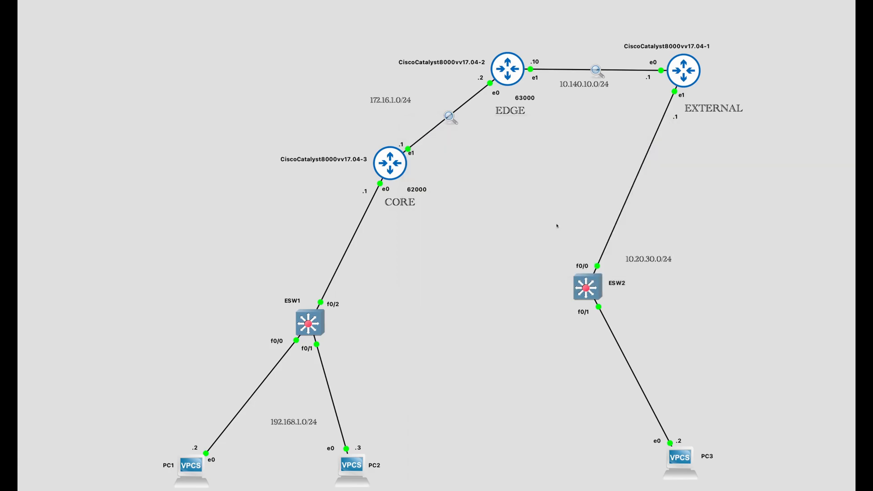
Page through CORE's running config (Gi1 192.168.1.1, Gi2 172.16.1.1, BGP 62000, default route) and close the console
right_click(390, 163)
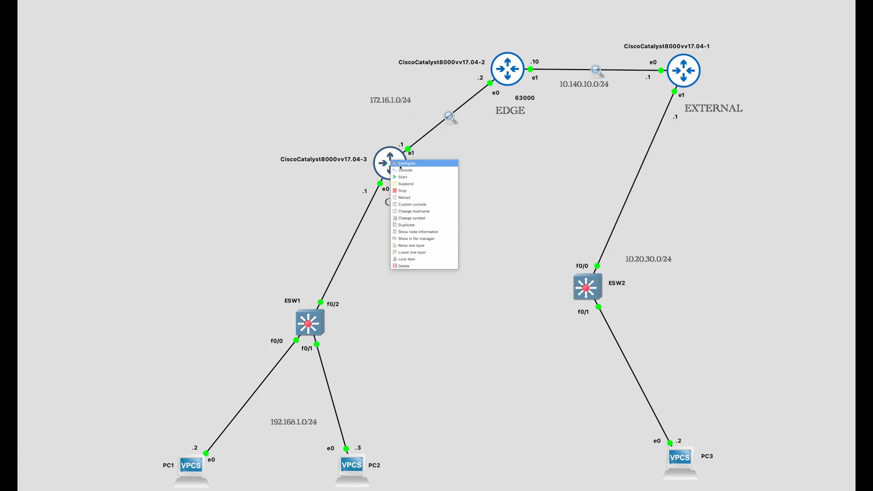
left_click(405, 170)
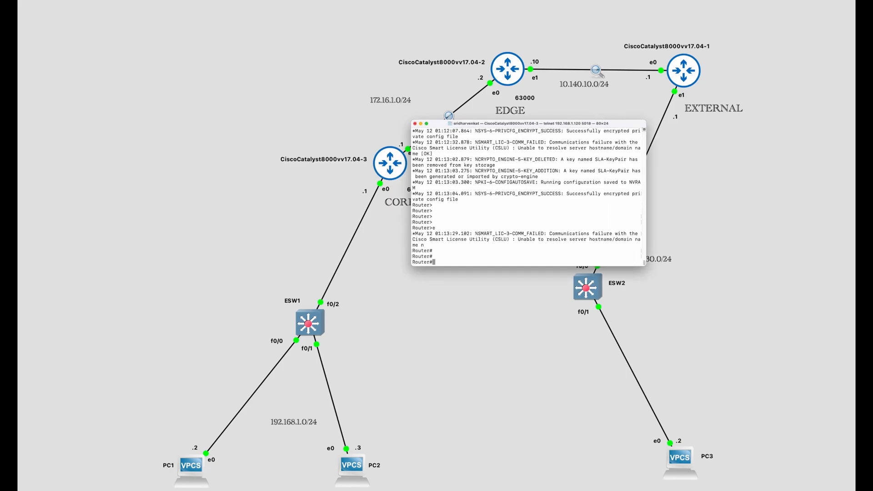
type("show")
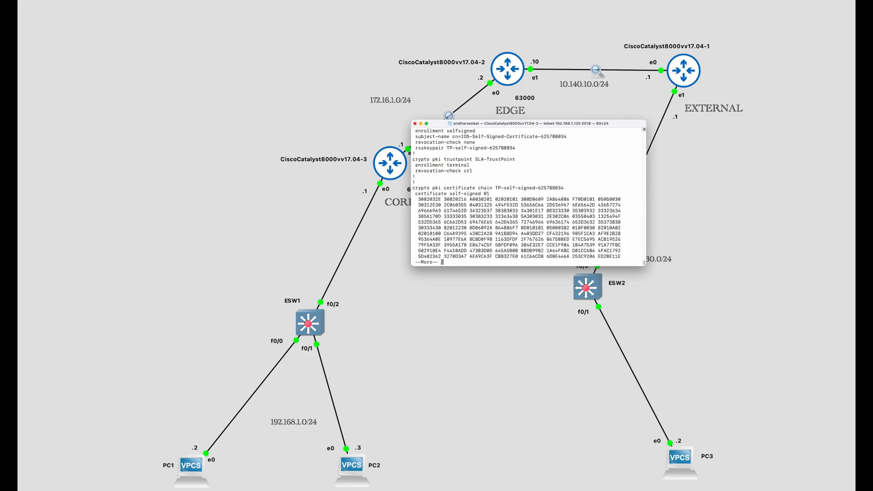
key("space")
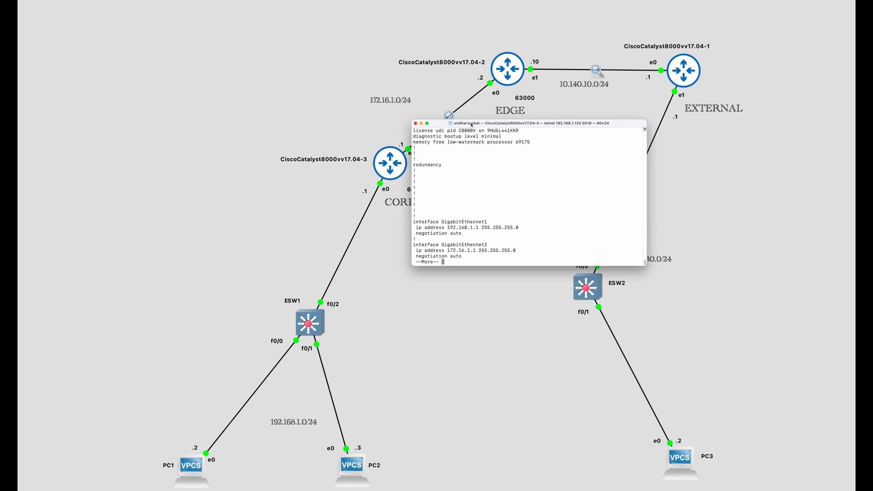
left_click_drag(529, 123, 545, 127)
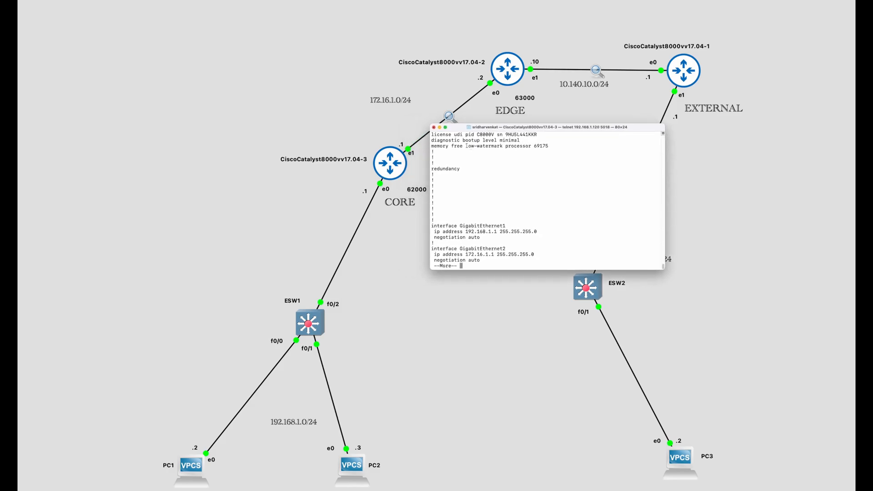
key("space")
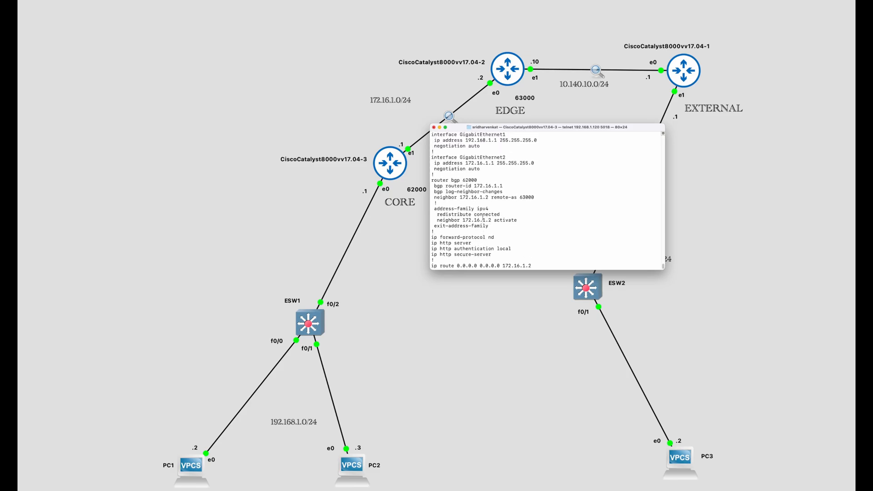
scroll("down", 3)
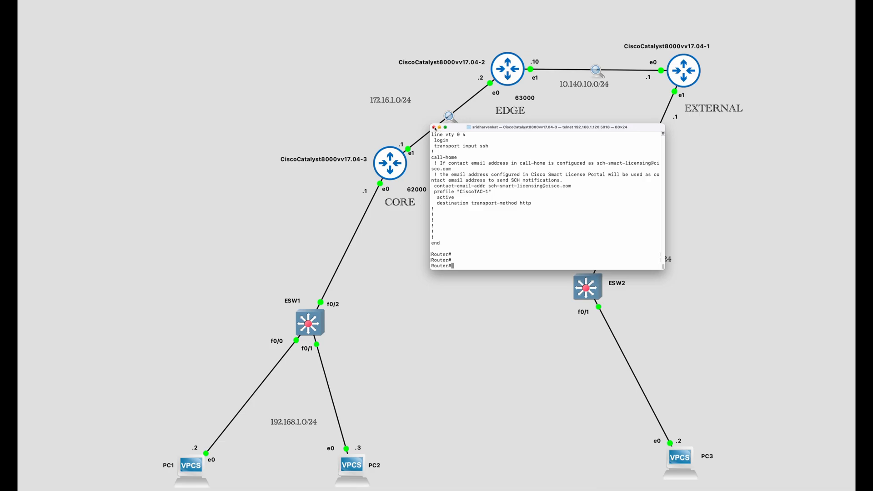
left_click(434, 128)
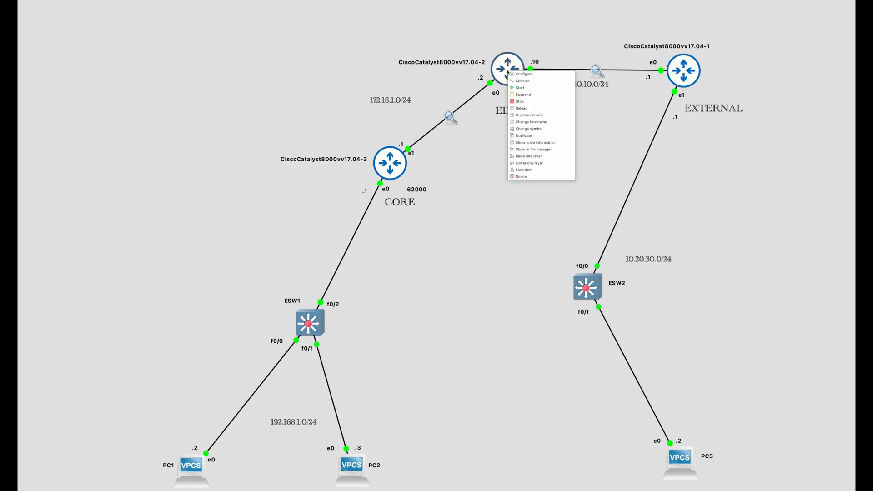
Page through EDGE's running config to the static NAT rule in VRF VRFA and the default routes
left_click(522, 81)
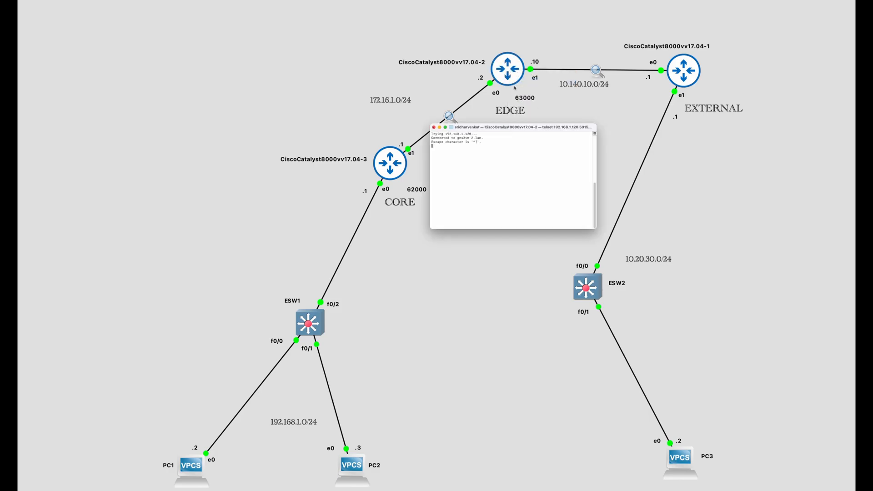
key("enter")
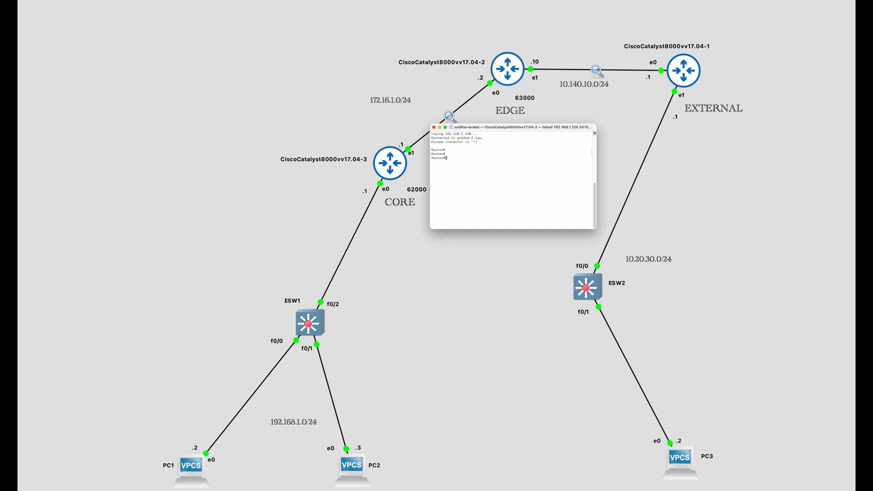
type("sh")
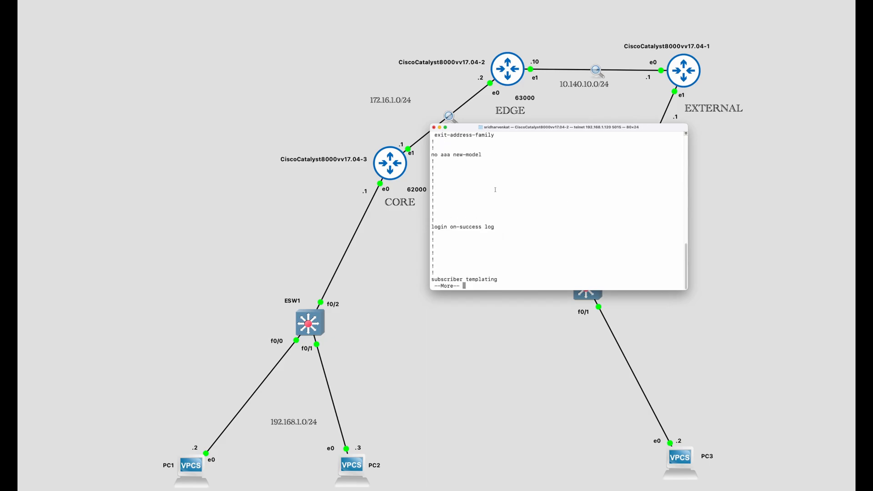
key("space")
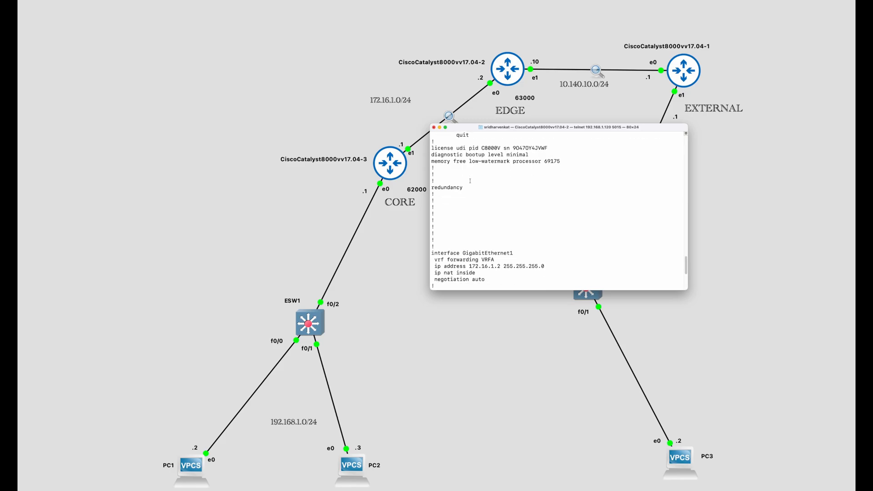
scroll("down", 3)
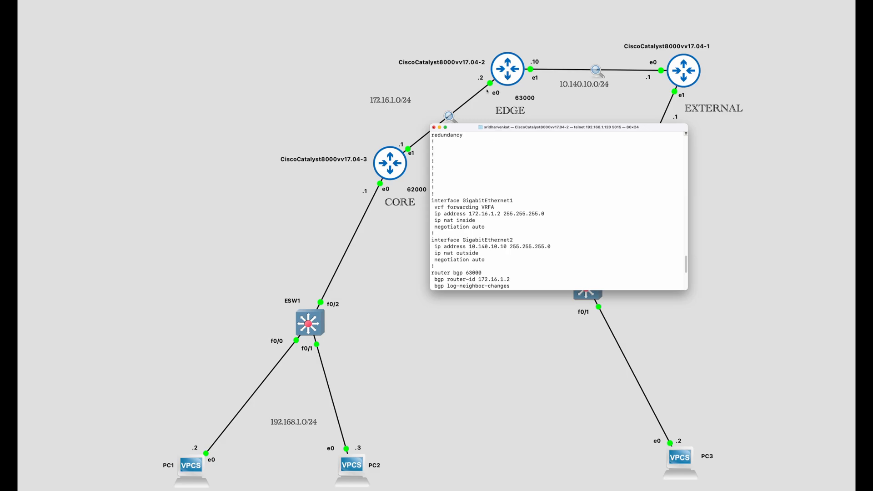
mouse_move(481, 106)
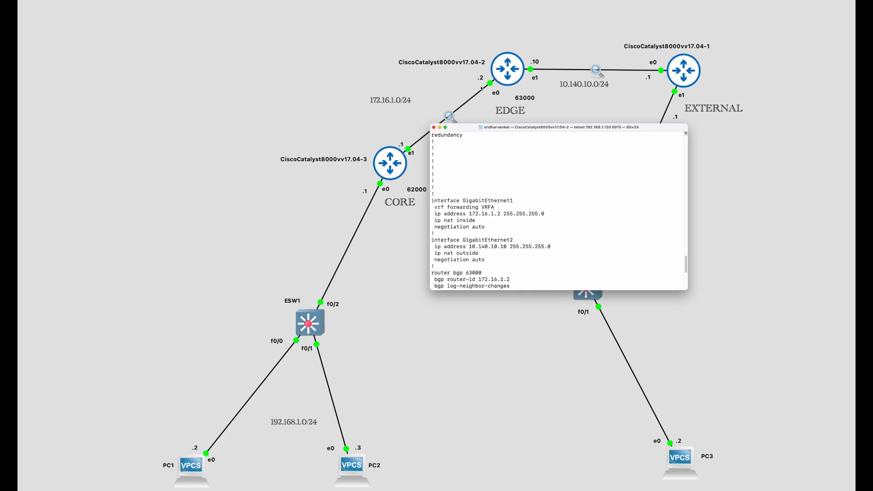
mouse_move(484, 99)
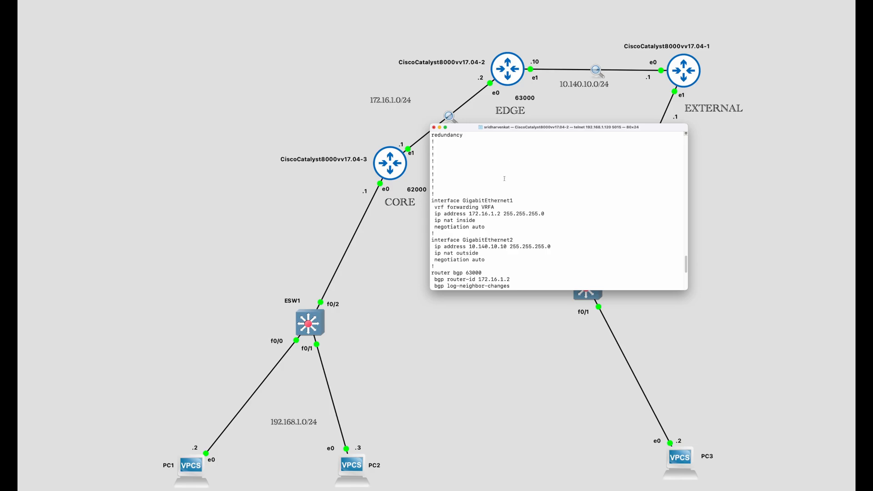
scroll("down", 3)
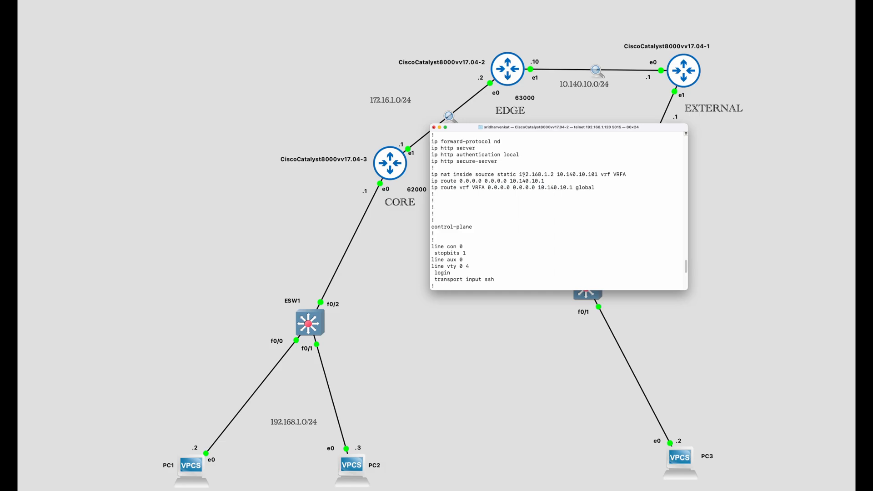
double_click(534, 174)
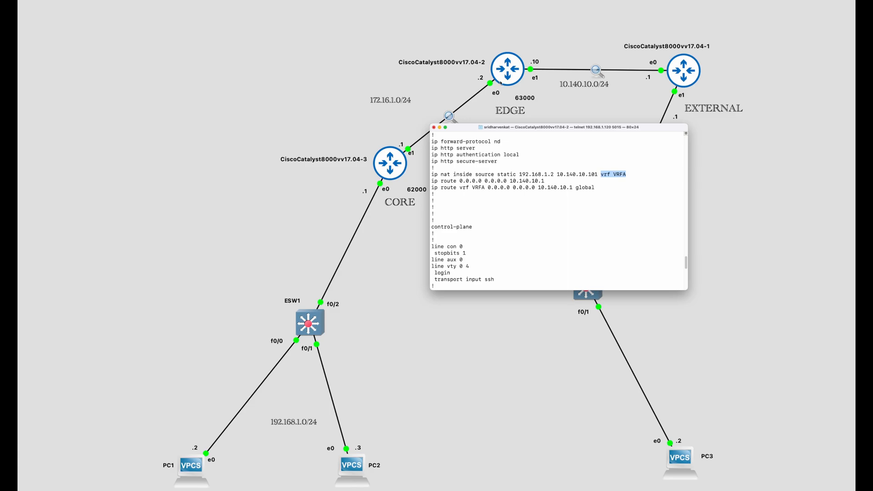
mouse_move(520, 117)
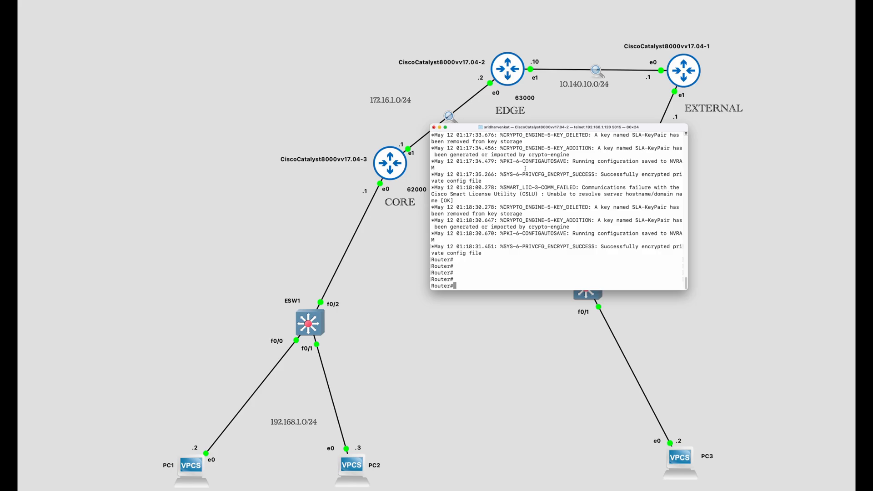
Display EDGE's VRFA routing table with the BGP route to 192.168.1.0/24 via 172.16.1.1
type("shwo ip")
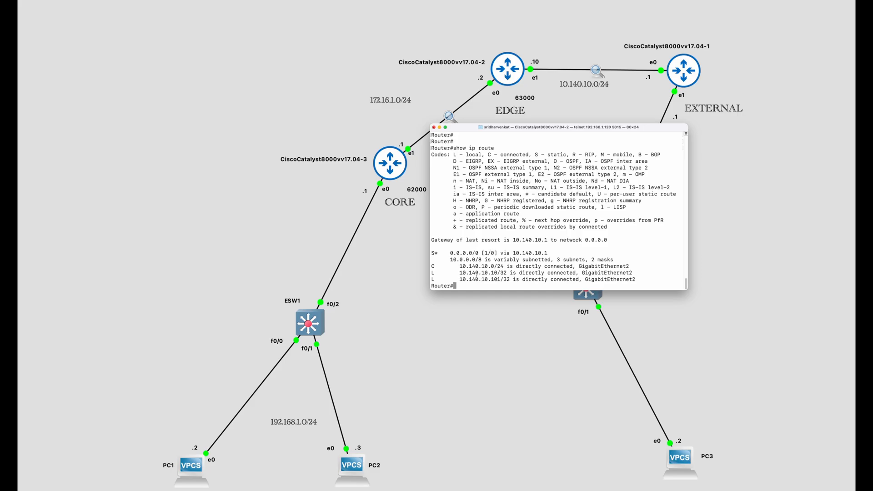
double_click(468, 279)
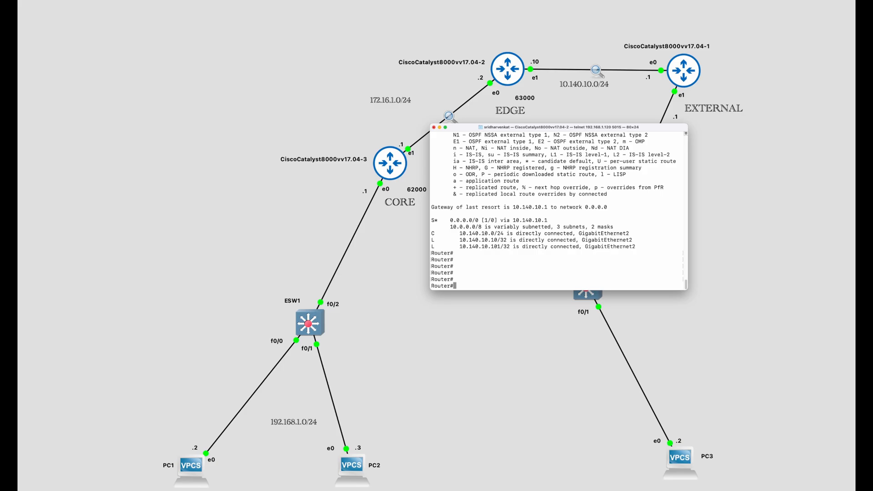
type("show ip route")
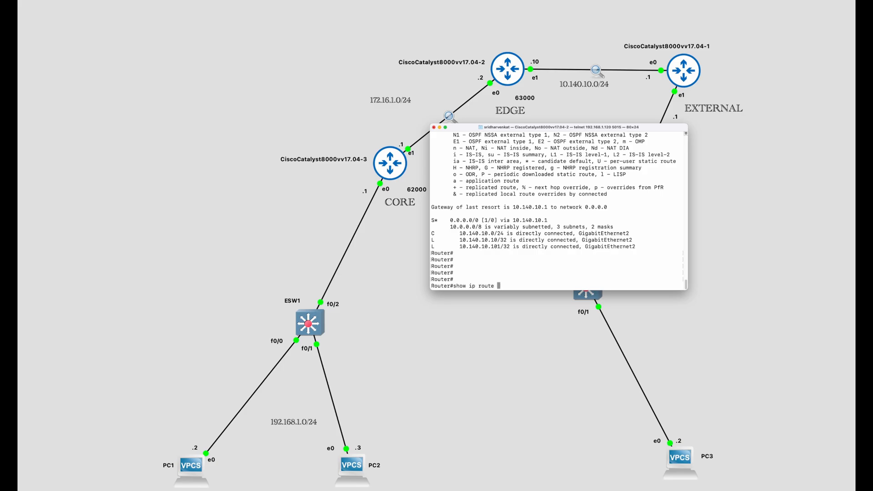
type("vrf V")
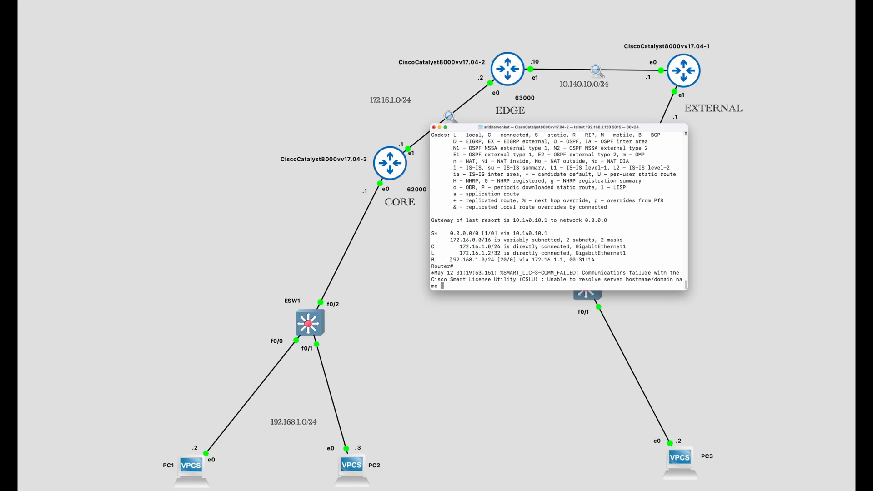
mouse_move(422, 178)
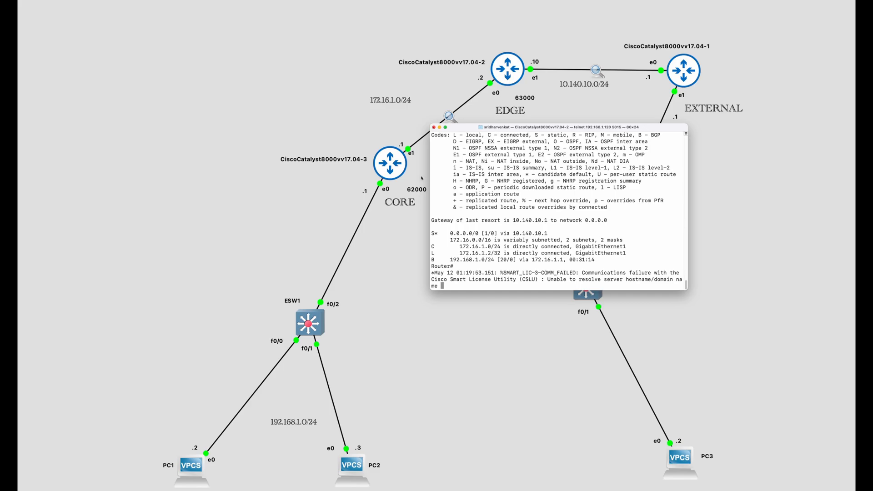
mouse_move(407, 210)
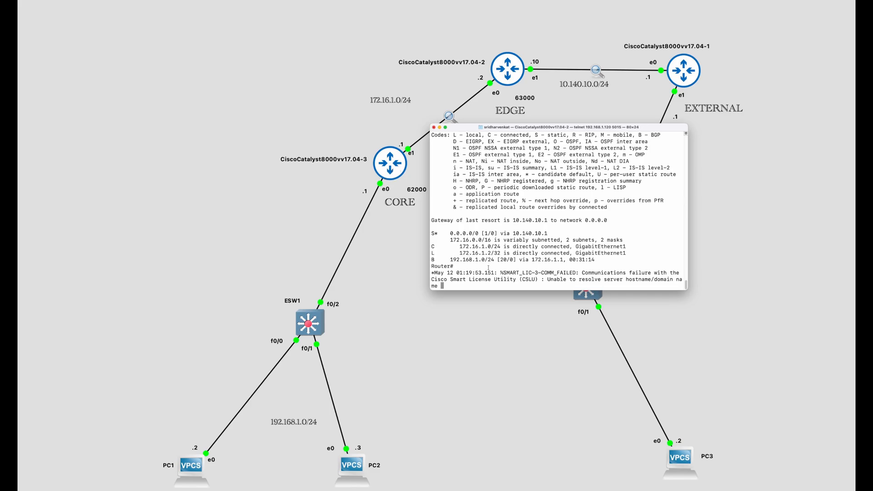
key("Return")
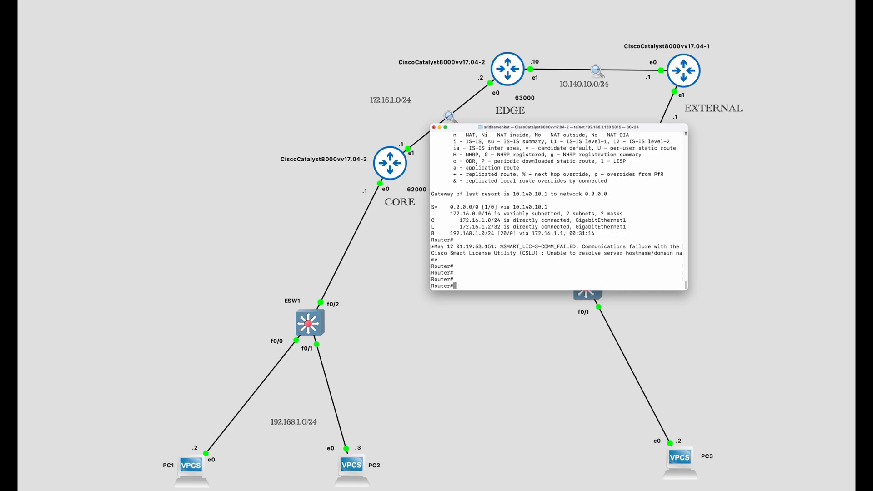
Page through EXTERNAL's running config (Gi1 10.140.10.1, Gi2 10.20.30.1, route to 192.168.10.0/24) and request closing it
left_click(434, 127)
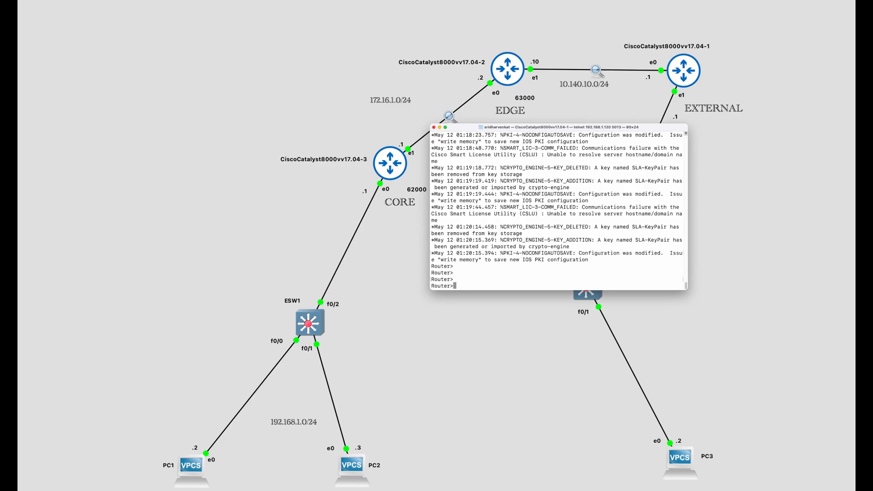
type("show ru")
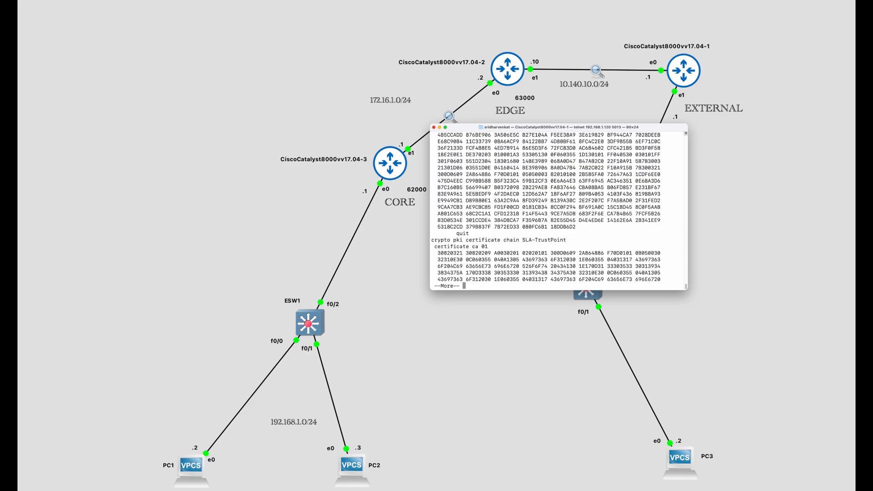
key("space")
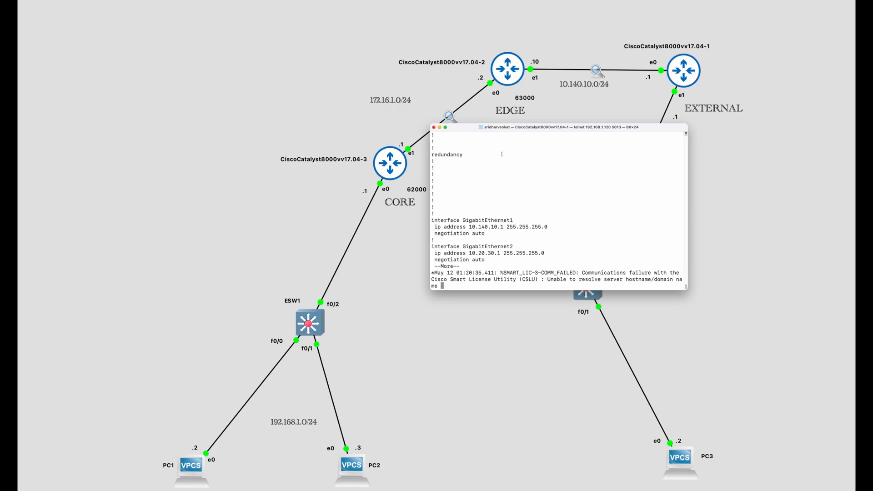
key("space")
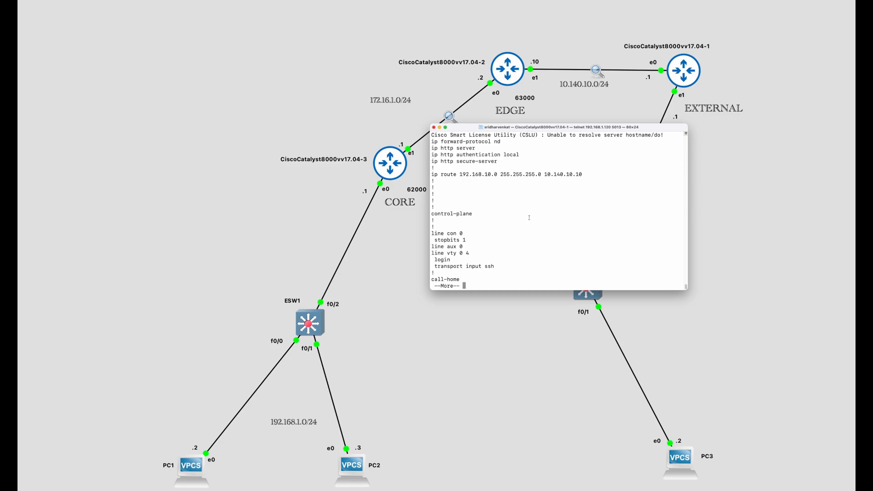
mouse_move(512, 212)
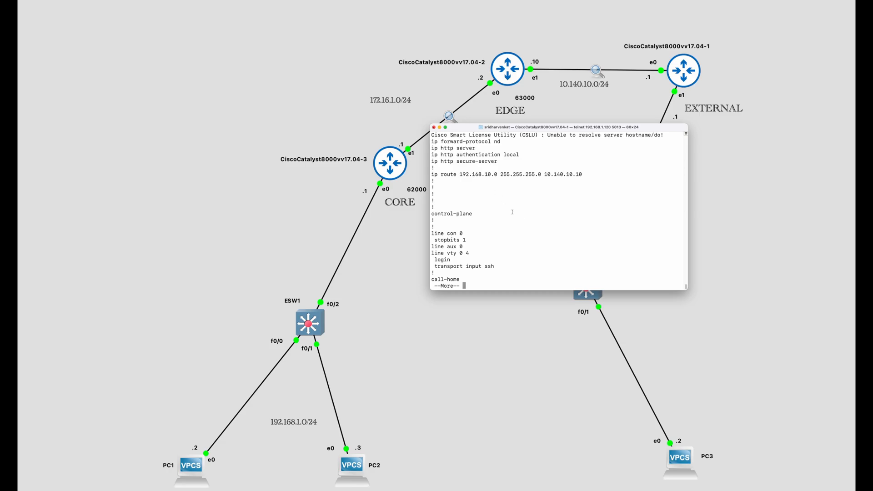
key("space")
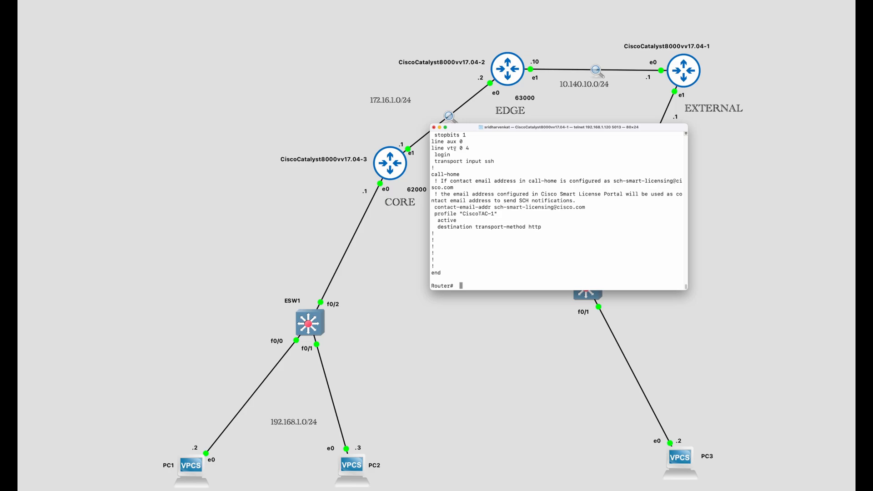
left_click(432, 127)
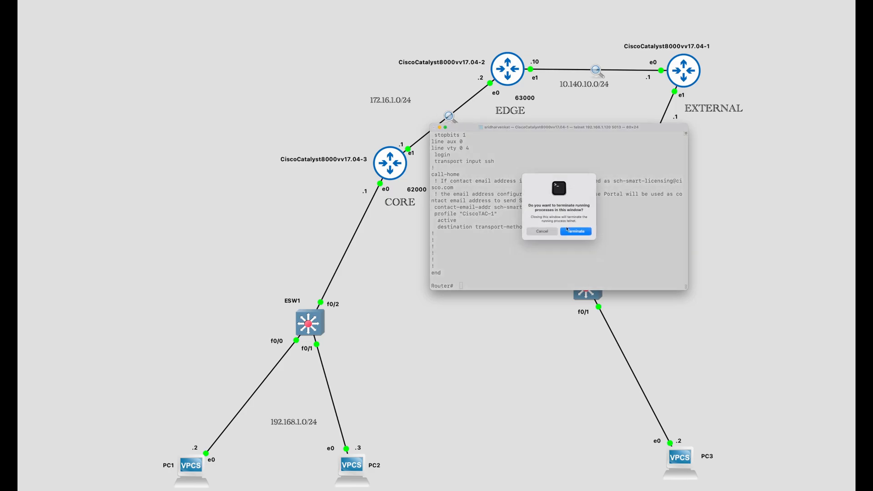
Terminate the EXTERNAL console and show PC3's IP: 10.20.30.2/24, gateway 10.20.30.1
left_click(575, 231)
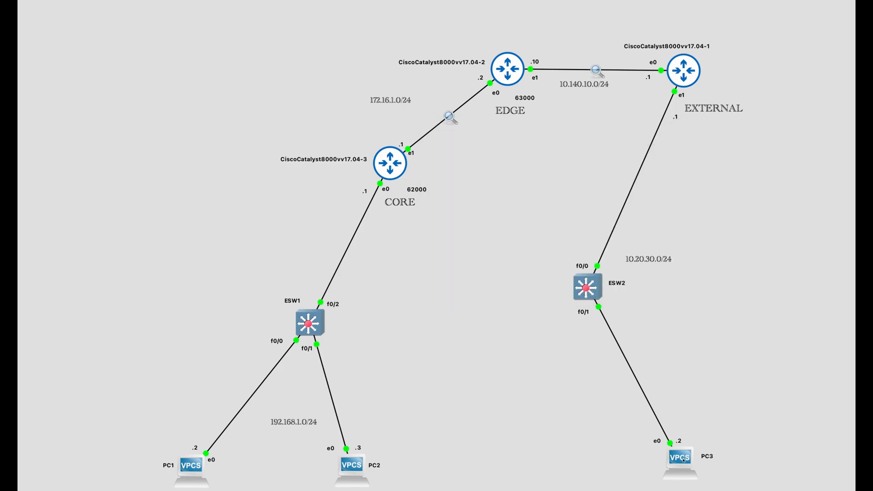
mouse_move(692, 338)
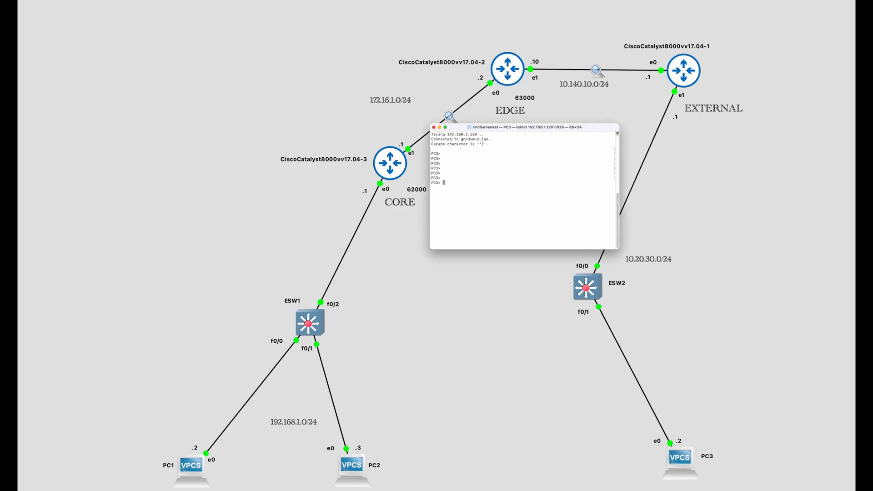
type("show ip")
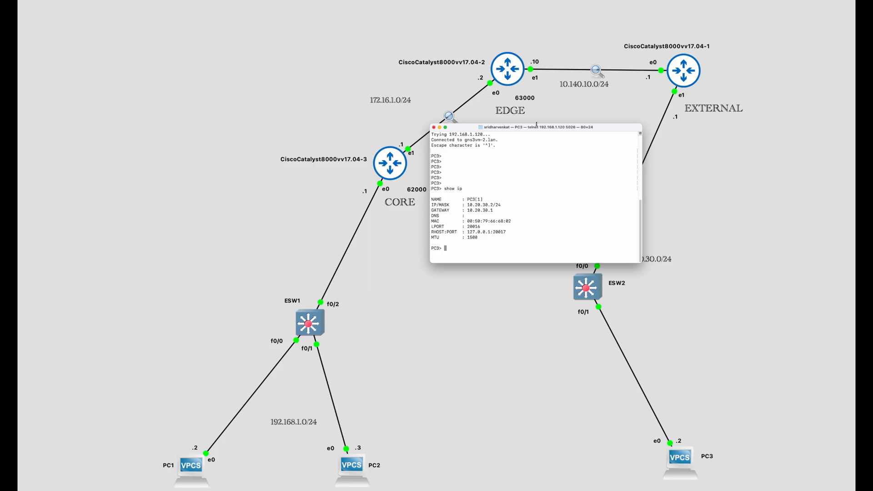
Ping 10.140.10.101 from PC3 and get five successful replies
left_click_drag(523, 127, 180, 136)
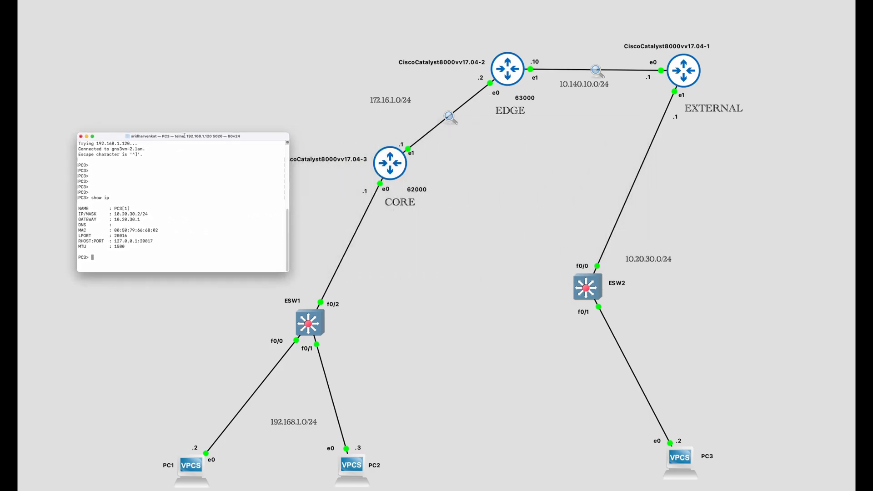
left_click_drag(160, 136, 360, 153)
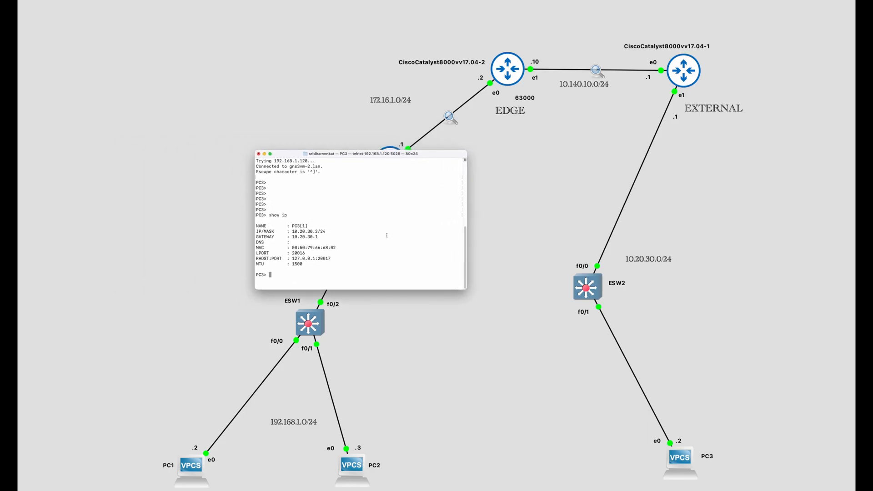
type("ping")
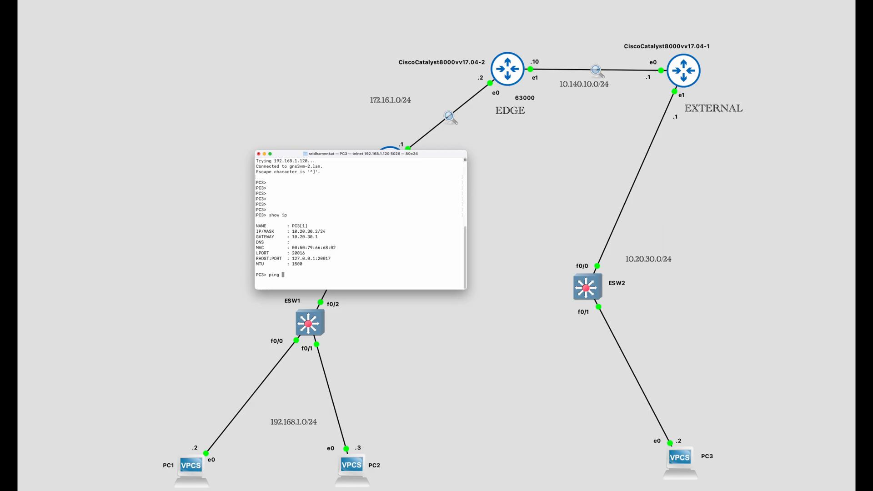
type("10.140.10.101")
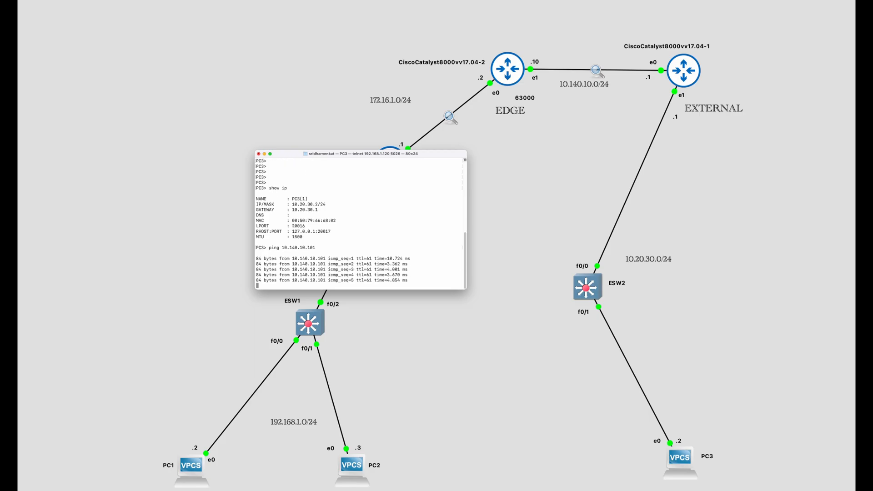
key("Return")
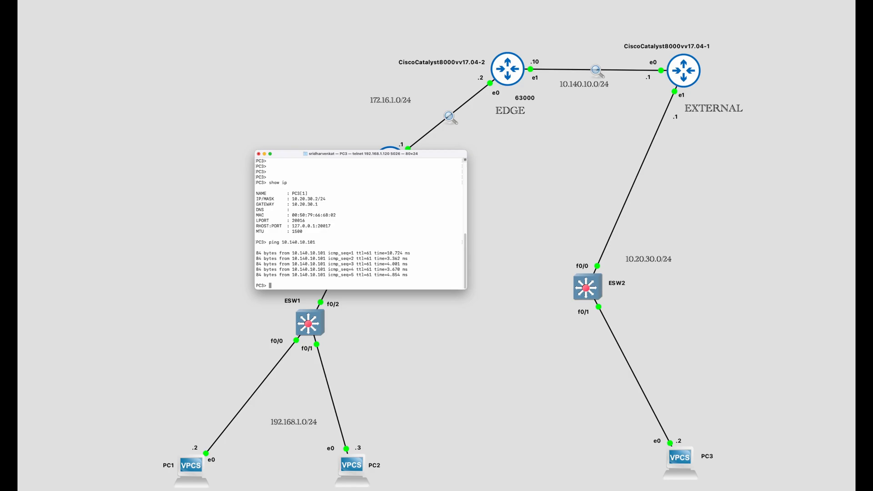
mouse_move(352, 213)
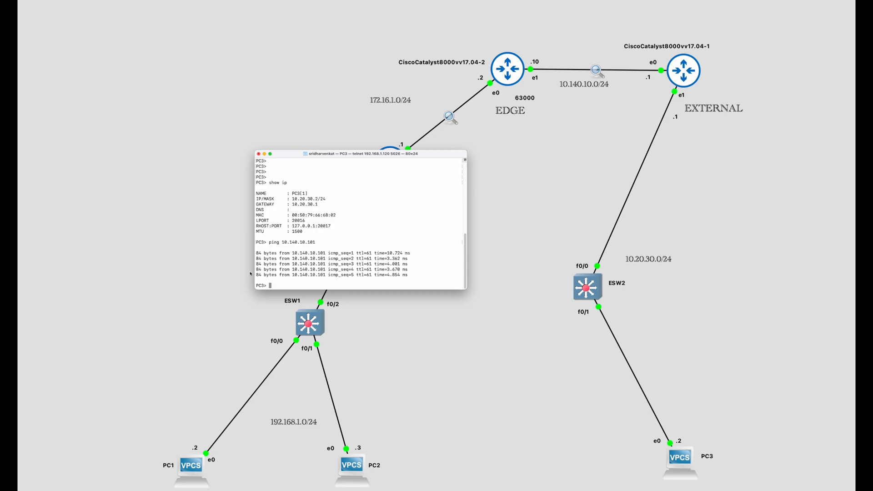
From PC1's console, ping PC3 at 10.20.30.2 with five successful replies
right_click(191, 464)
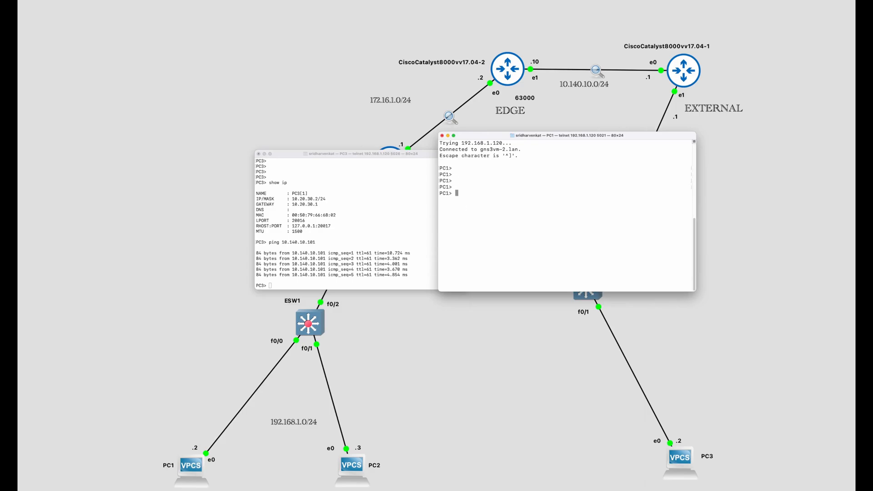
type("ping")
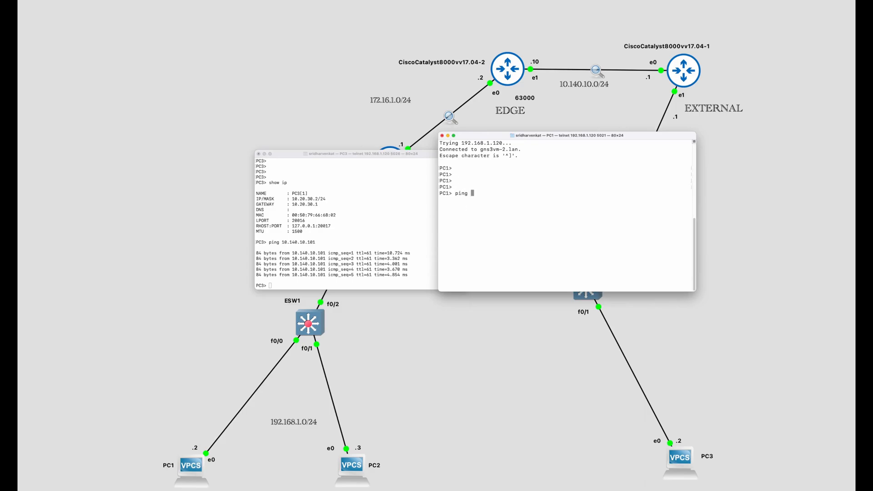
type("10.20.30.")
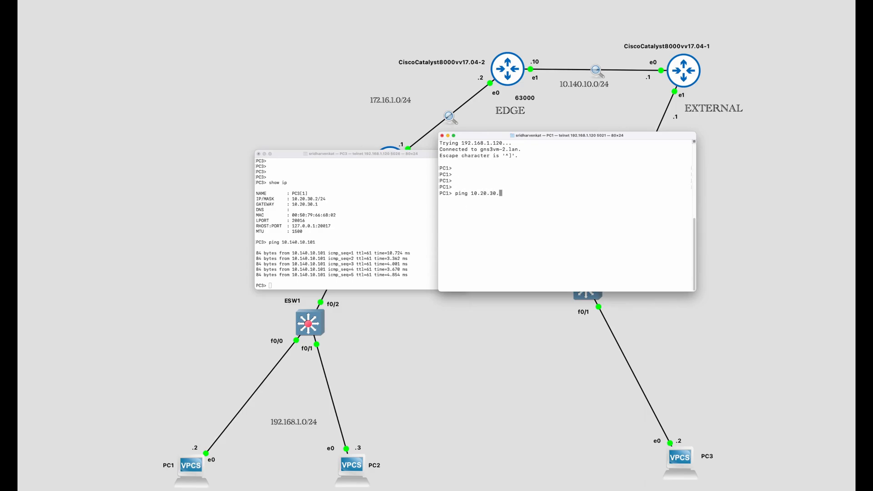
type("2")
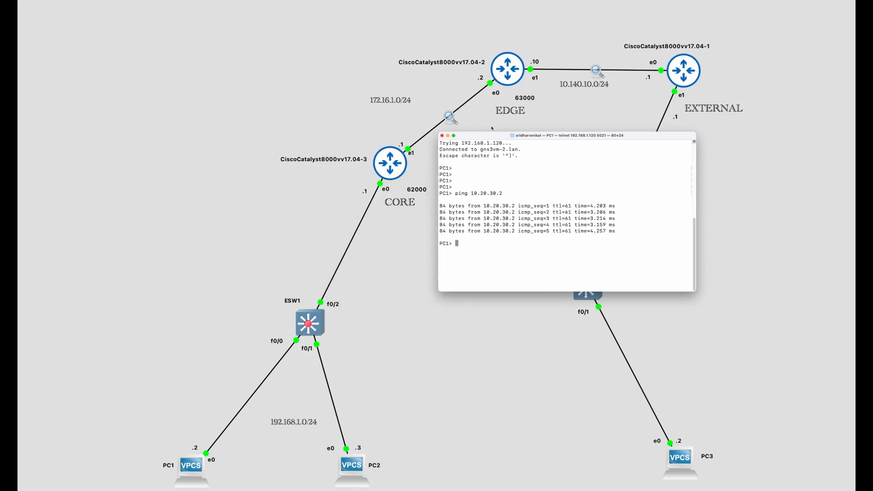
Move PC1's console beside the ICMP-filtered captures and ping 10.20.30.2 again
left_click_drag(564, 134, 632, 178)
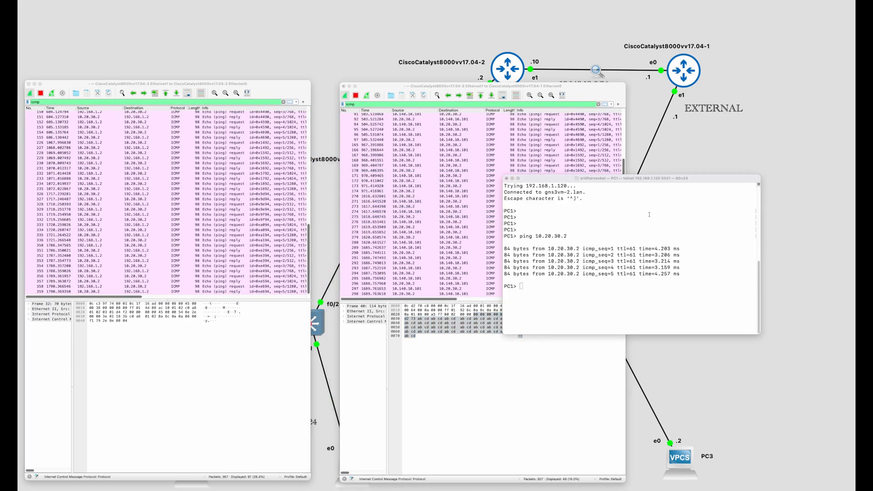
type("ping 10.20.30.2")
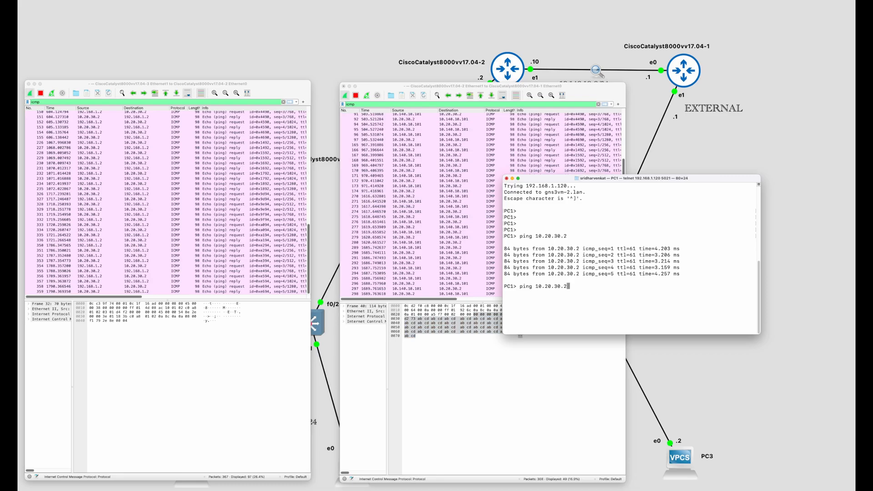